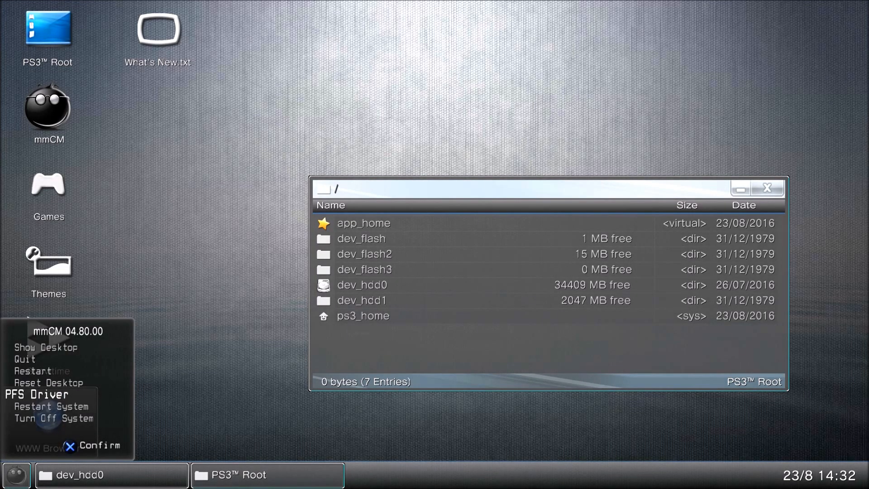
# Quit multiMAN from its start menu and confirm Yes to return to the XMB home screen.
pyautogui.click(24, 359)
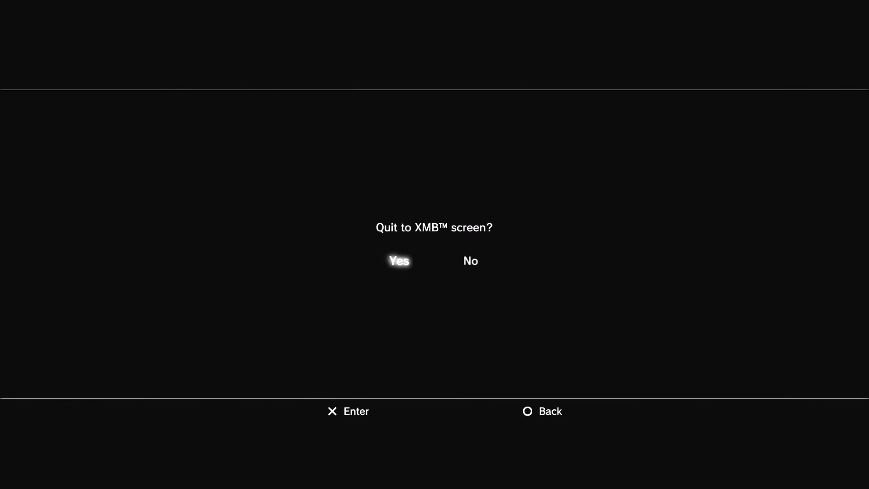
pyautogui.click(398, 261)
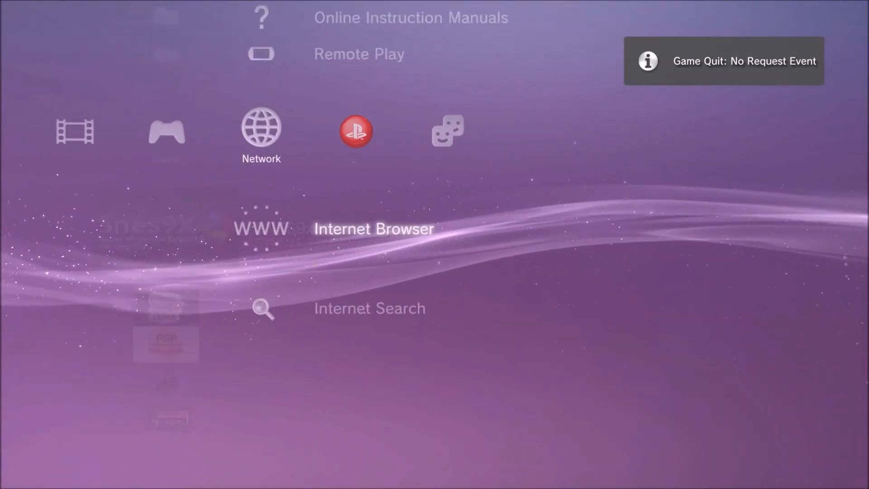